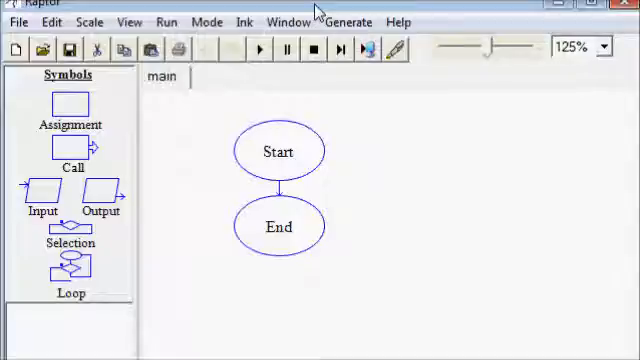
{"action": "mouse_move", "coordinate": [222, 77]}
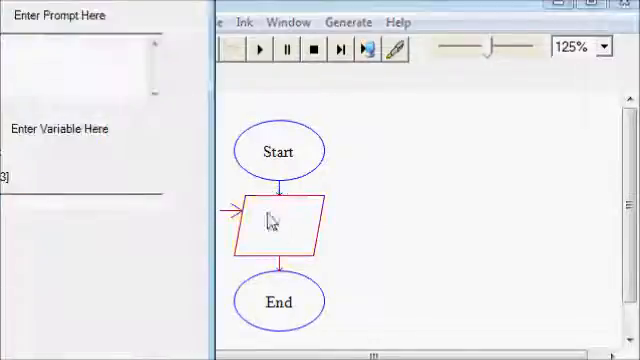
Fill the input step with prompt "Enter the number of days worked this week" and variable days.
{"action": "double_click", "coordinate": [278, 222]}
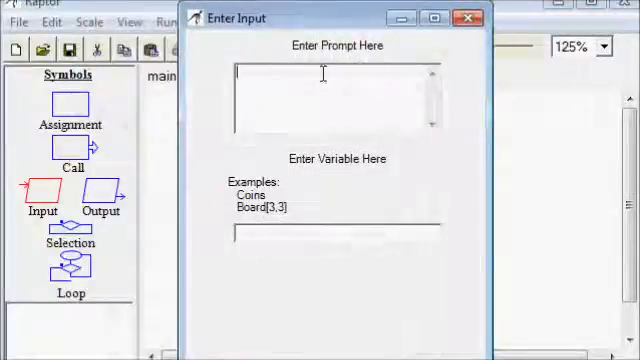
{"action": "type", "text": "\"Ent"}
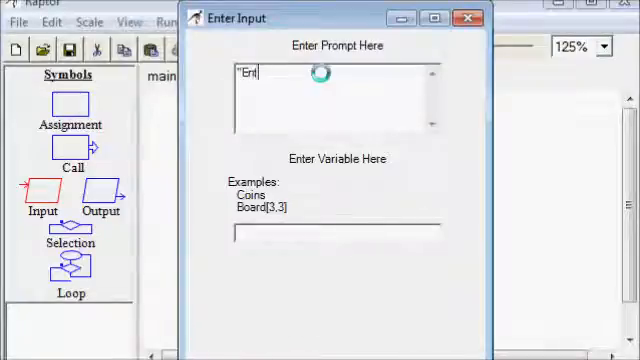
{"action": "type", "text": "Enter the number of"}
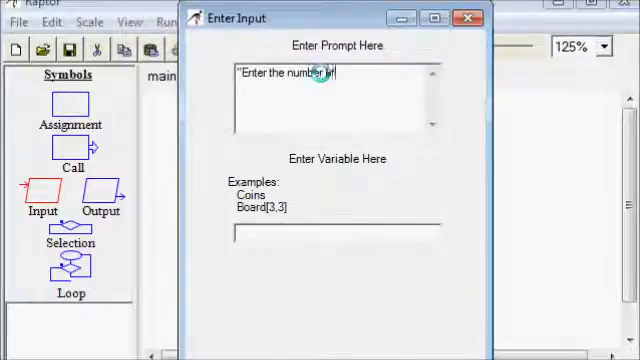
{"action": "type", "text": "of days"}
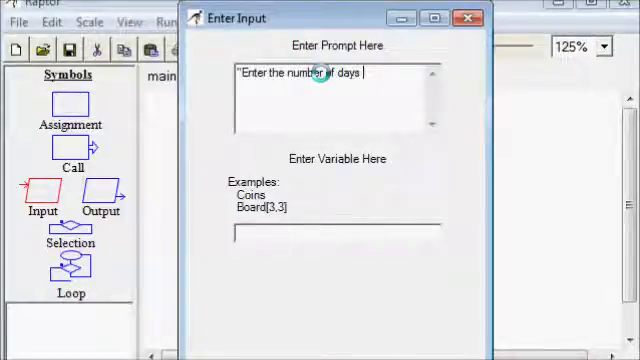
{"action": "type", "text": "worked this w"}
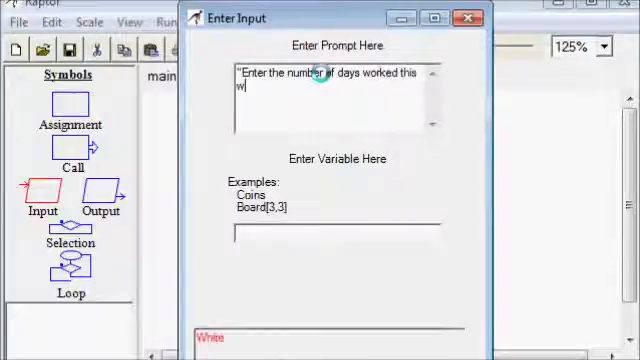
{"action": "type", "text": "eek\""}
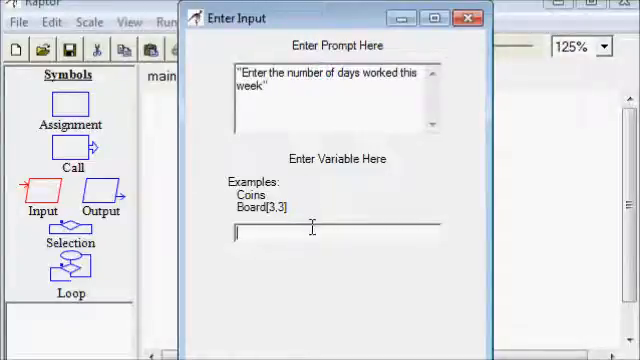
{"action": "type", "text": "days"}
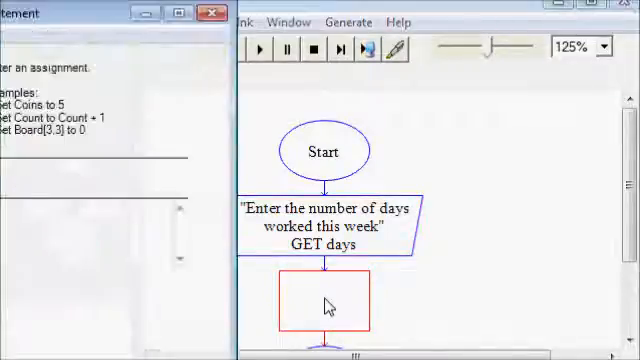
Set the assignment step to pay = days * 10.
{"action": "double_click", "coordinate": [320, 312]}
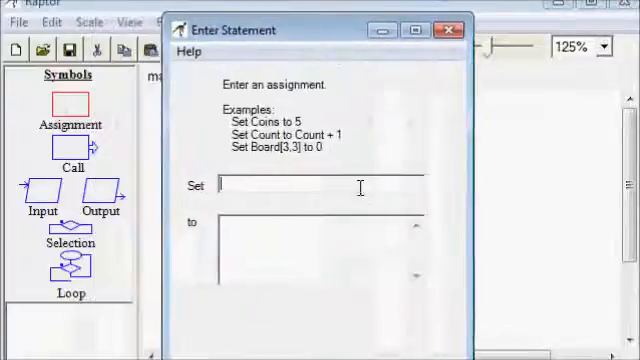
{"action": "type", "text": "pay,"}
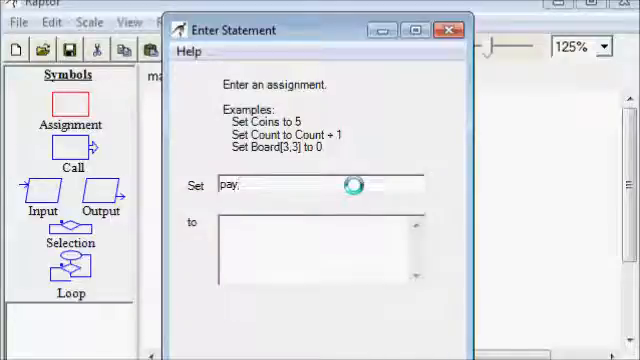
{"action": "type", "text": "da"}
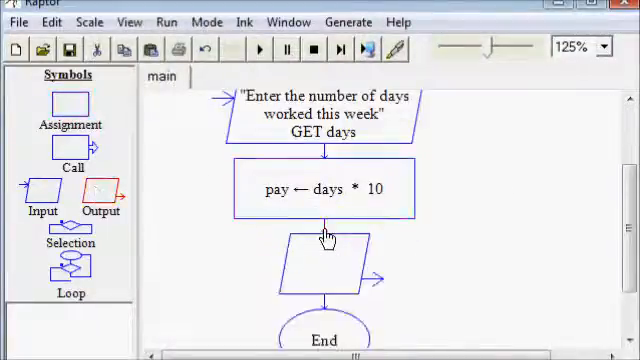
Make the output step print "You earned " + pay.
{"action": "double_click", "coordinate": [325, 270]}
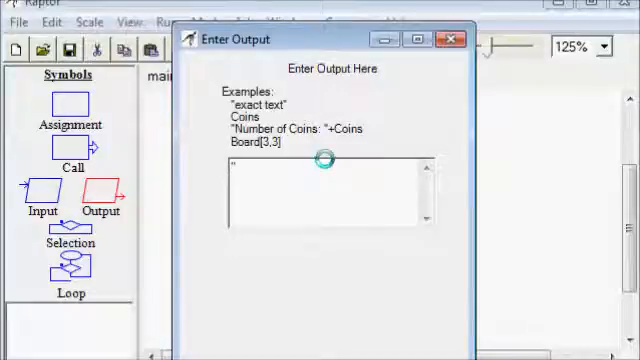
{"action": "type", "text": "\"You earn\""}
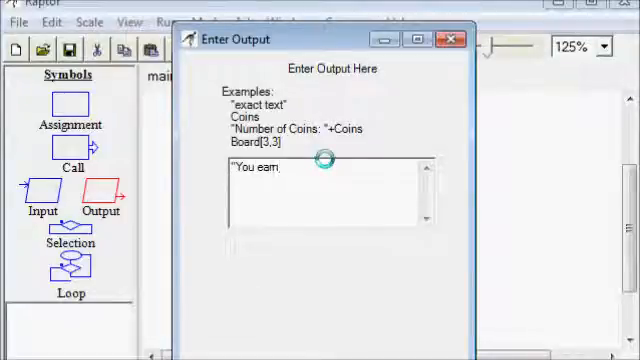
{"action": "type", "text": "ed \""}
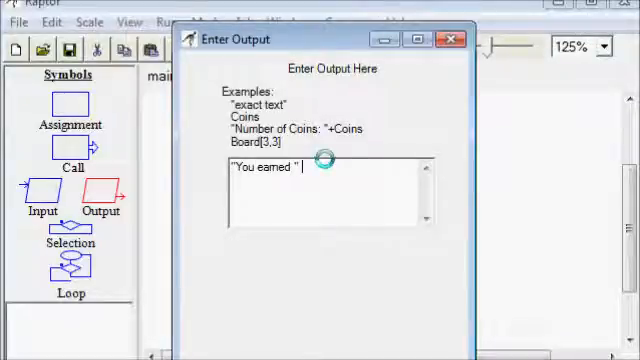
{"action": "type", "text": "+ pay"}
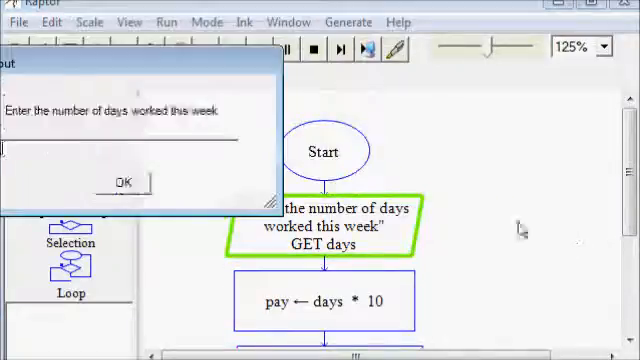
Run the flowchart with 4 days, then 100 days, giving You earned 40 and 1000.
{"action": "left_click", "coordinate": [120, 181]}
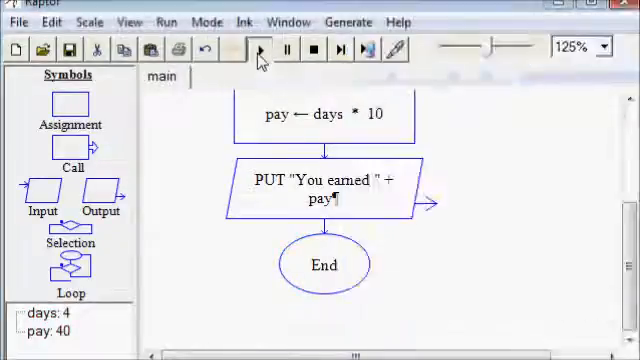
{"action": "left_click", "coordinate": [257, 50]}
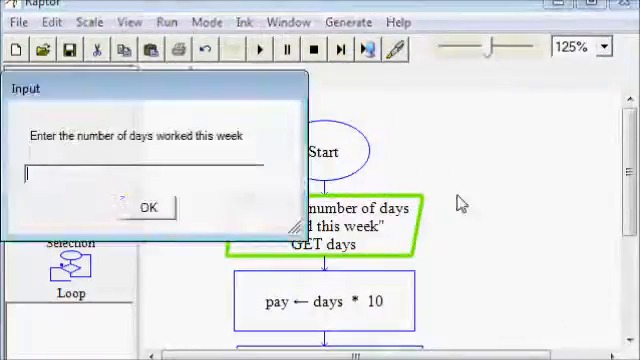
{"action": "type", "text": "100"}
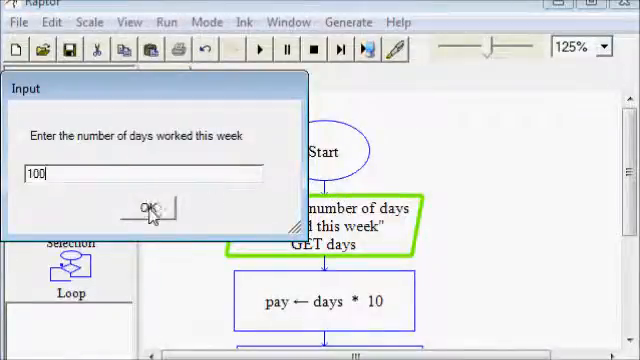
{"action": "left_click", "coordinate": [148, 205]}
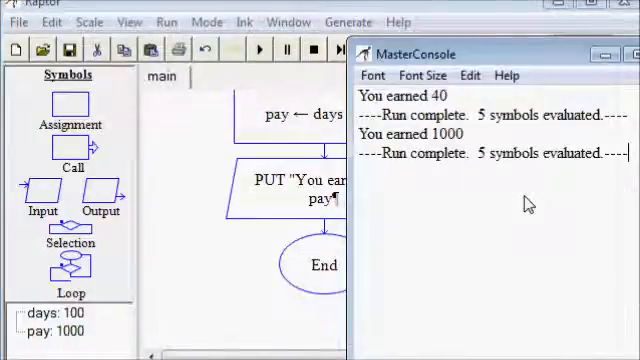
{"action": "mouse_move", "coordinate": [525, 196]}
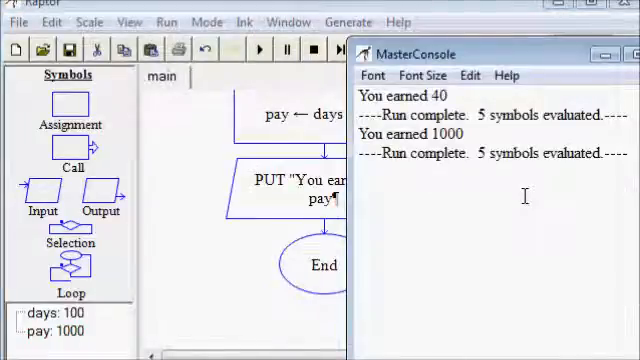
{"action": "mouse_move", "coordinate": [226, 262]}
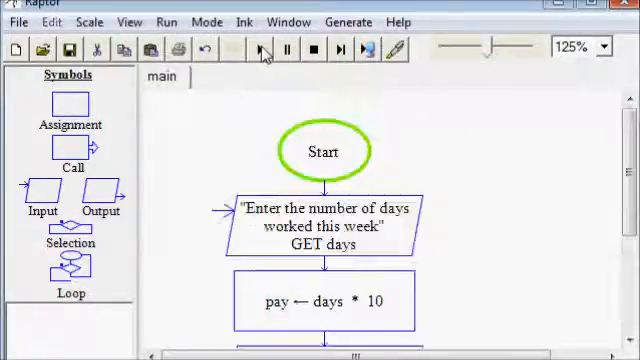
Run with "ten" as days, producing the Can't multiply string: ten error.
{"action": "left_click", "coordinate": [258, 50]}
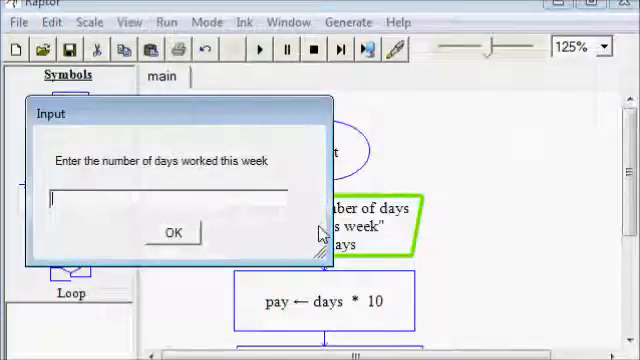
{"action": "type", "text": "ten"}
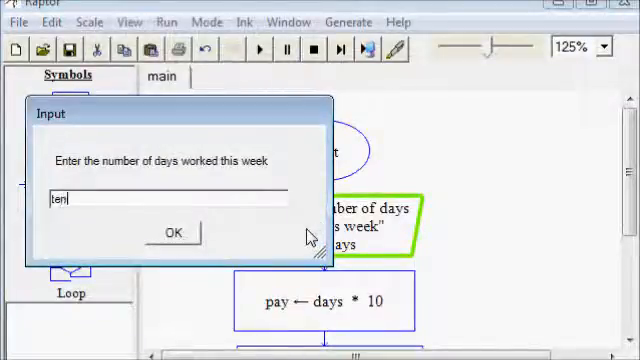
{"action": "left_click", "coordinate": [172, 232]}
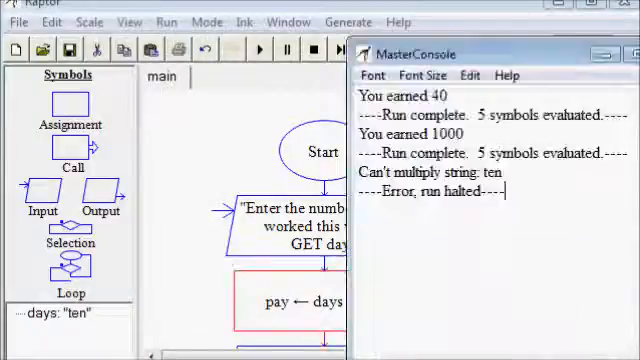
{"action": "mouse_move", "coordinate": [210, 170]}
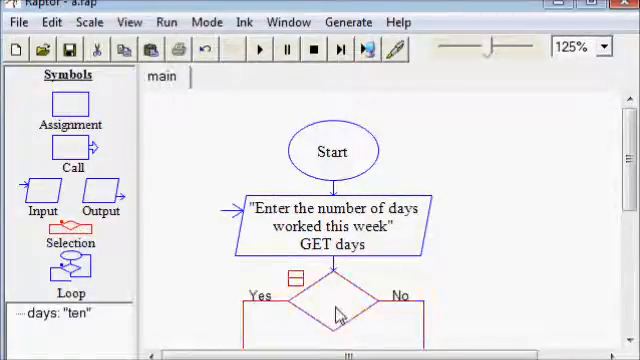
Set the decision to days < 8 and paste the days prompt onto its No branch.
{"action": "double_click", "coordinate": [320, 290]}
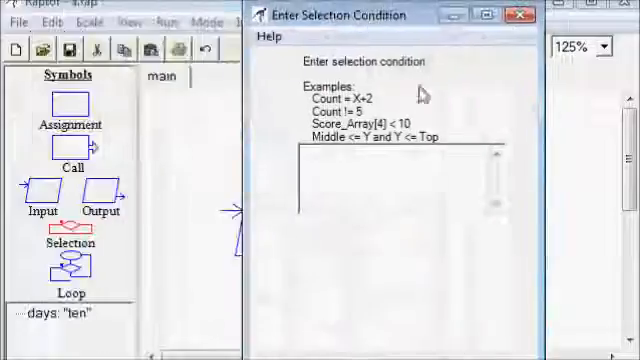
{"action": "type", "text": "days <"}
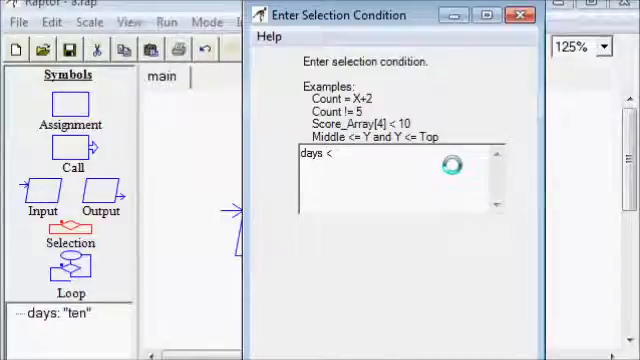
{"action": "type", "text": "8"}
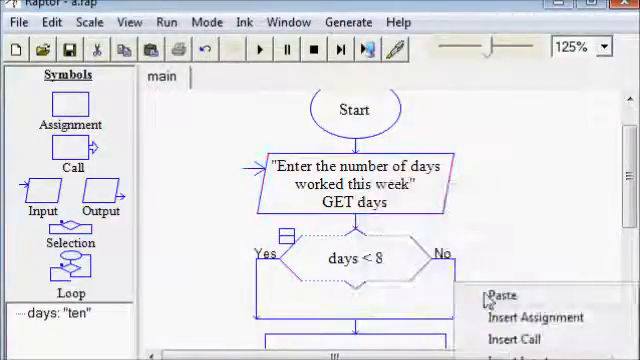
{"action": "left_click", "coordinate": [491, 290]}
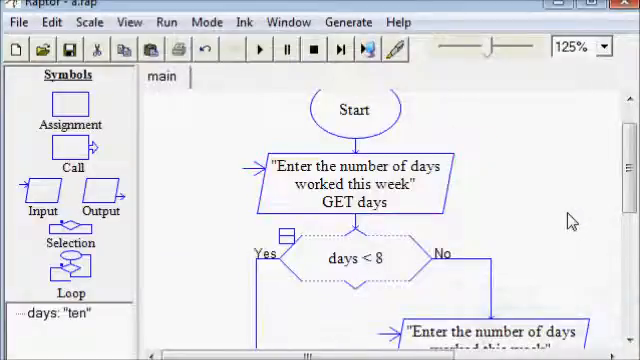
{"action": "scroll", "scroll_direction": "down", "scroll_amount": 3}
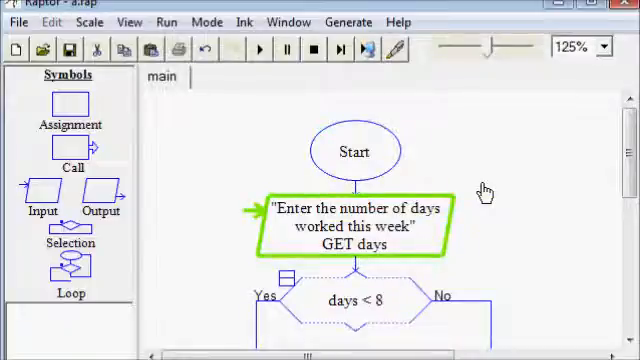
Run with 100 days, then answer 5 at the repeated prompt, ending with pay 50.
{"action": "left_click", "coordinate": [259, 49]}
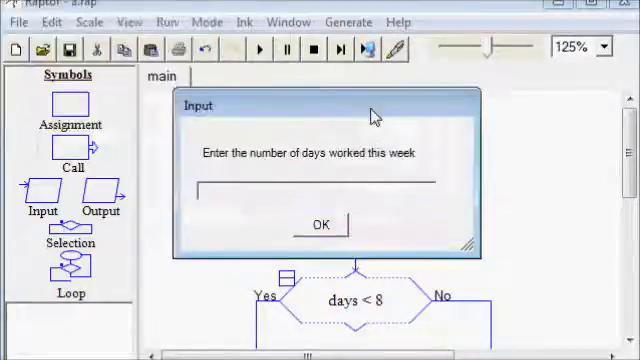
{"action": "left_click", "coordinate": [318, 222]}
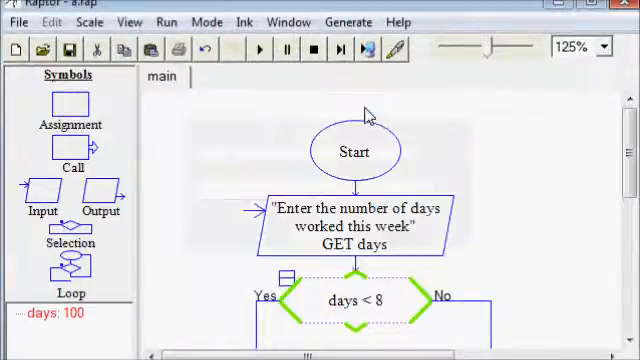
{"action": "left_click", "coordinate": [261, 50]}
{"action": "type", "text": "5"}
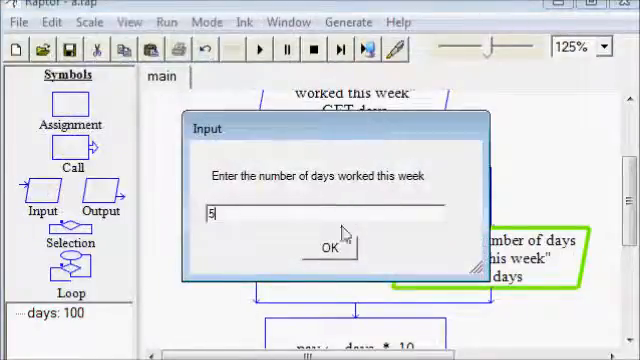
{"action": "left_click", "coordinate": [326, 247]}
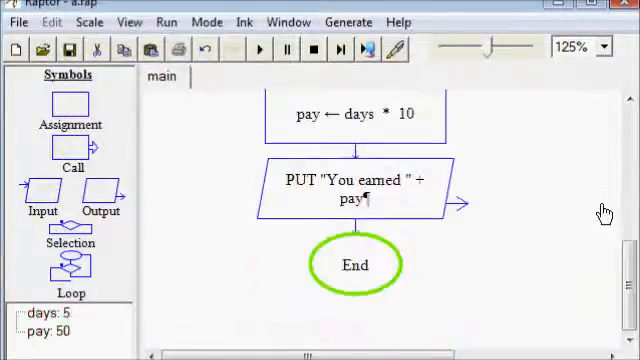
Rerun answering 100 at both days prompts, finishing with pay 1000.
{"action": "left_click", "coordinate": [259, 49]}
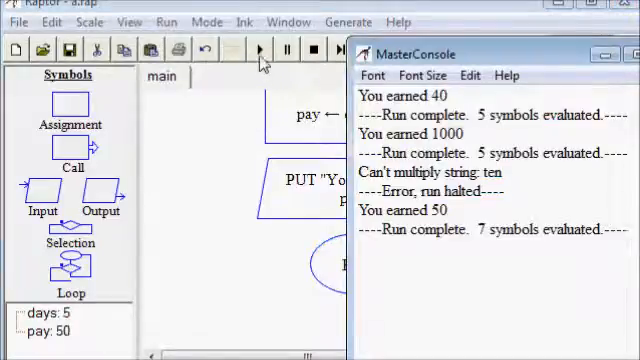
{"action": "left_click", "coordinate": [259, 50]}
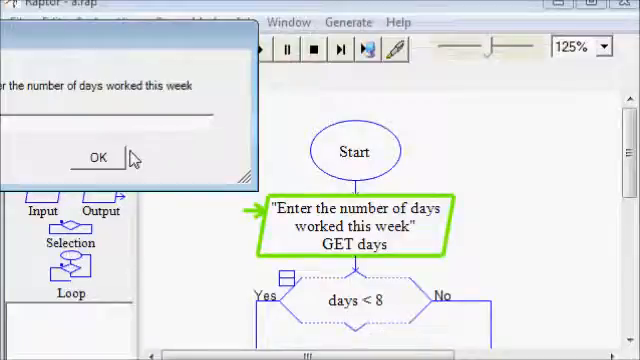
{"action": "left_click", "coordinate": [97, 157]}
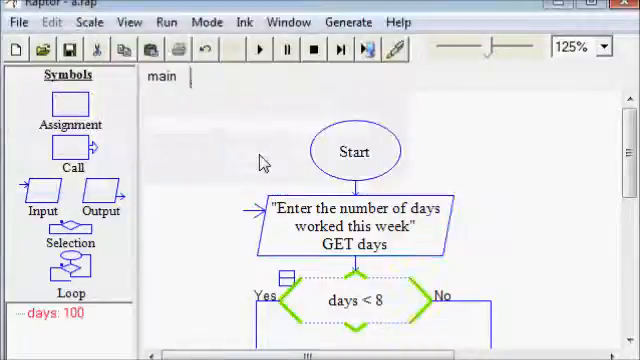
{"action": "left_click", "coordinate": [258, 51]}
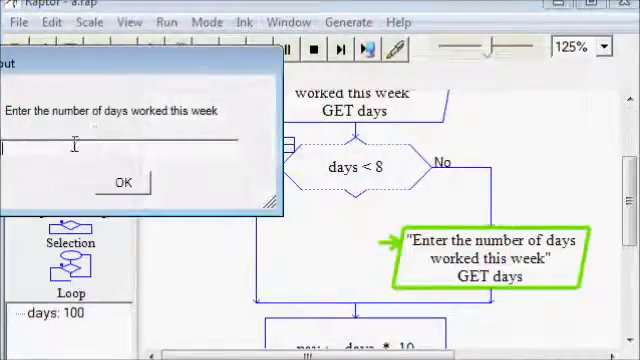
{"action": "type", "text": "100"}
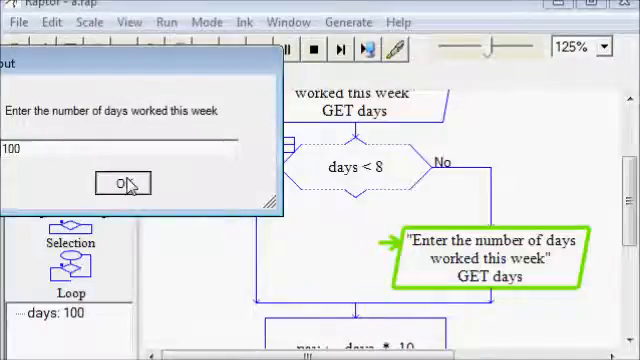
{"action": "left_click", "coordinate": [123, 183]}
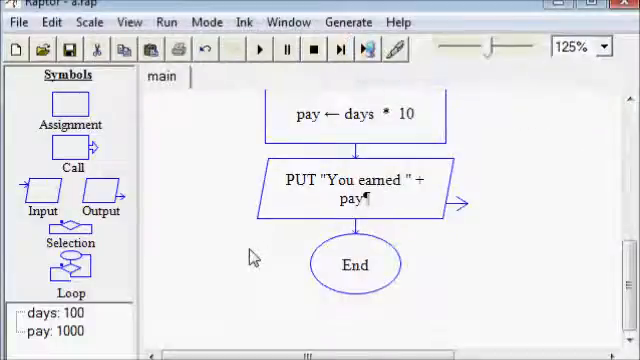
{"action": "scroll", "scroll_direction": "up", "scroll_amount": 3}
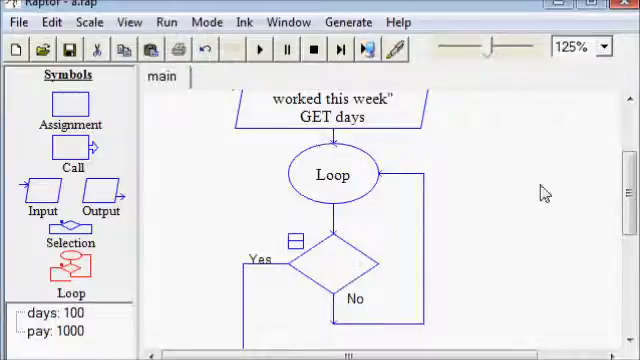
{"action": "mouse_move", "coordinate": [358, 118]}
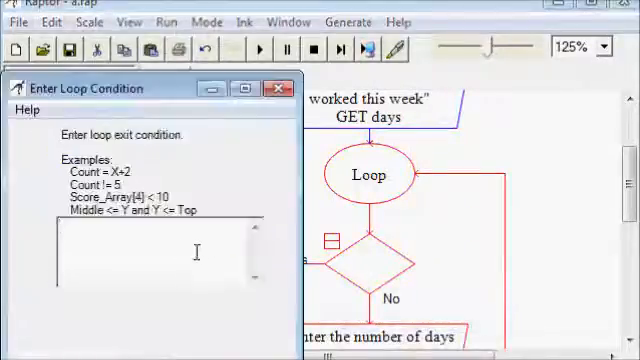
Enter days < 8 as the loop's exit condition.
{"action": "type", "text": "days"}
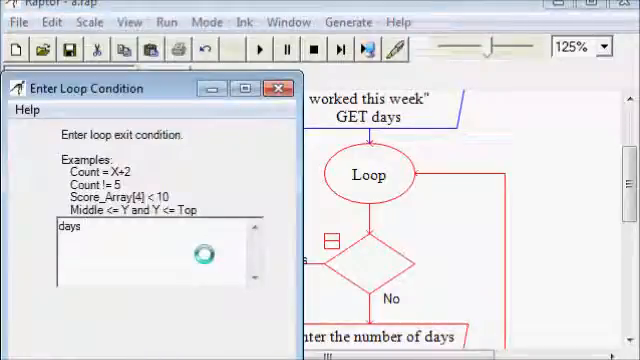
{"action": "type", "text": "< 8"}
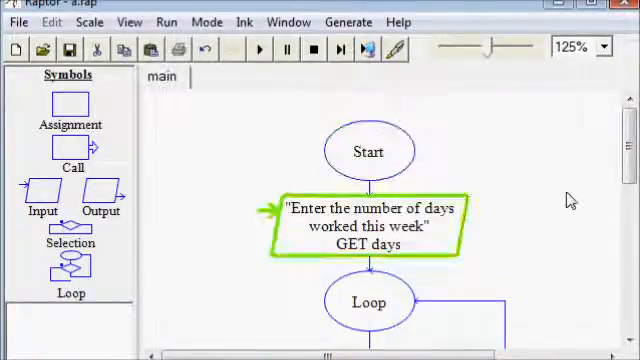
Run the loop answering 55, then 5 at the repeated days prompt.
{"action": "left_click", "coordinate": [258, 49]}
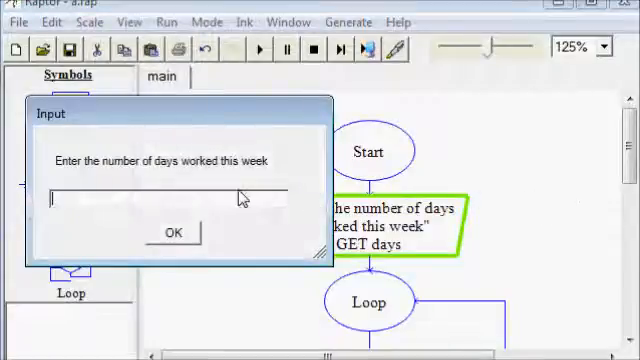
{"action": "left_click", "coordinate": [171, 232]}
{"action": "type", "text": "55"}
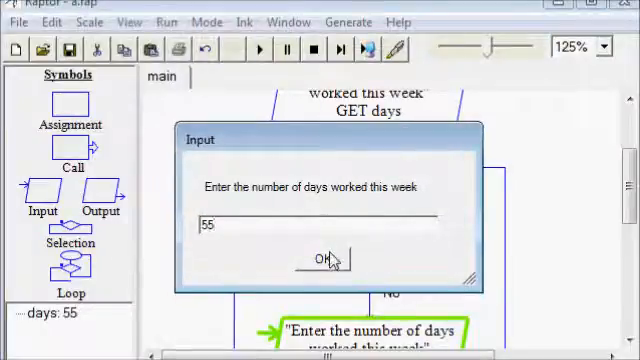
{"action": "left_click", "coordinate": [321, 258]}
{"action": "type", "text": "5"}
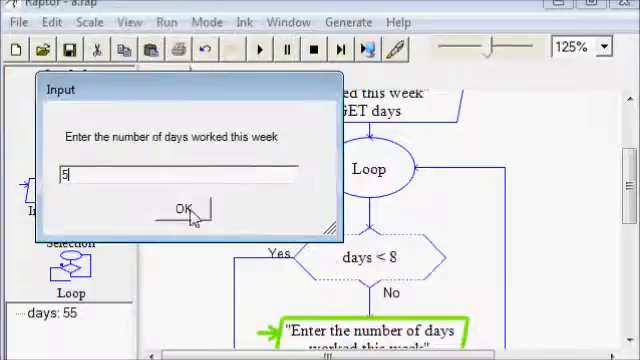
{"action": "left_click", "coordinate": [184, 211]}
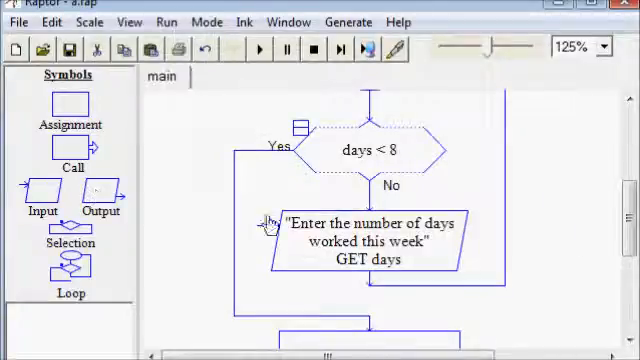
Change the loop's repeated days prompt to 'Days must be no more than 7. Enter the number of days worked this week'.
{"action": "double_click", "coordinate": [370, 245]}
{"action": "type", "text": "Days must be no more than 7. "}
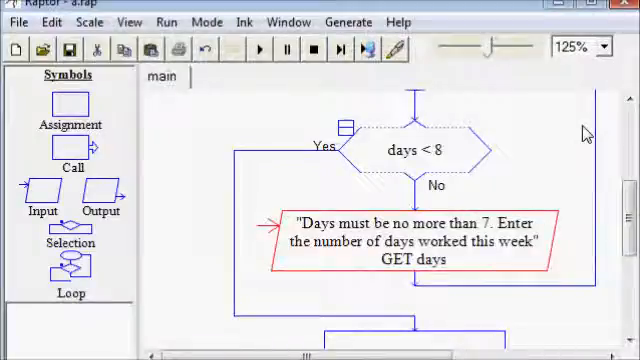
{"action": "mouse_move", "coordinate": [258, 50]}
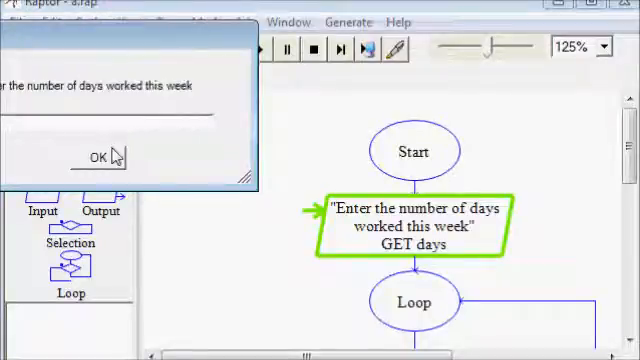
Enter 33 days, get the warning, then enter 3 days.
{"action": "left_click", "coordinate": [94, 157]}
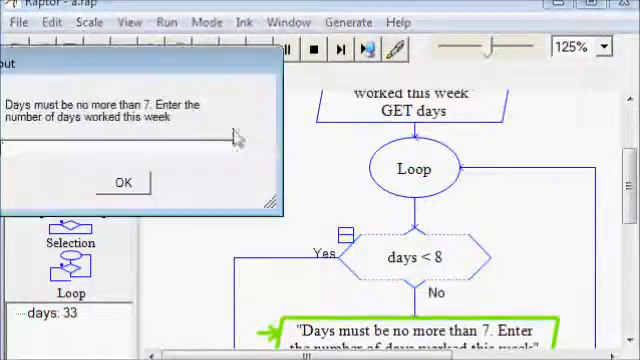
{"action": "type", "text": "3"}
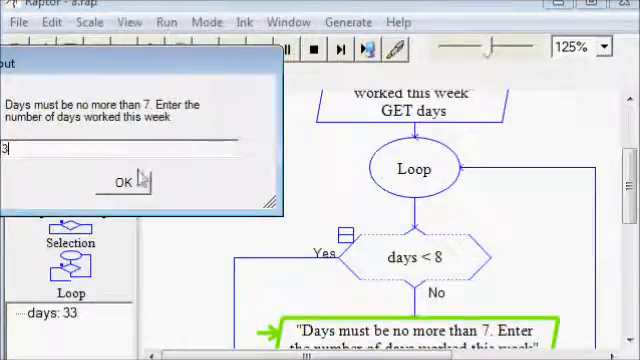
{"action": "left_click", "coordinate": [122, 183]}
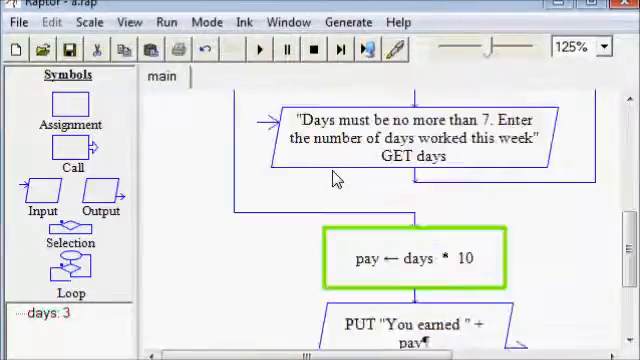
Run the flowchart again with -5 days and let it compute pay -50.
{"action": "left_click", "coordinate": [260, 49]}
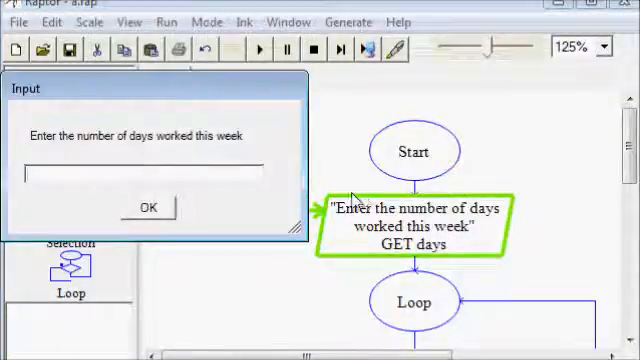
{"action": "left_click", "coordinate": [145, 172]}
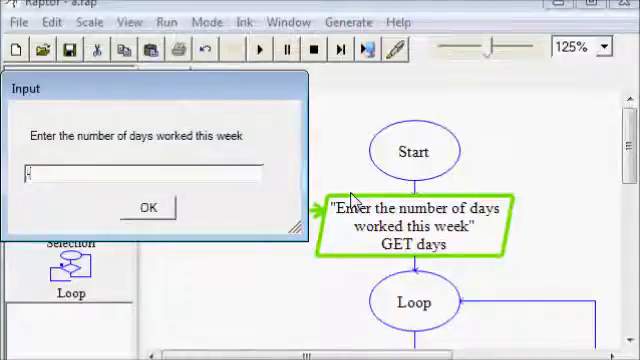
{"action": "left_click", "coordinate": [148, 207]}
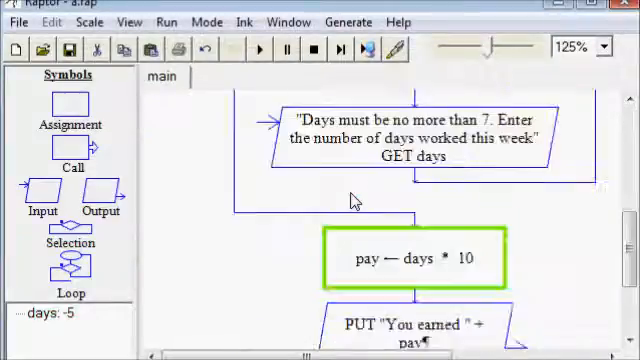
{"action": "left_click", "coordinate": [260, 50]}
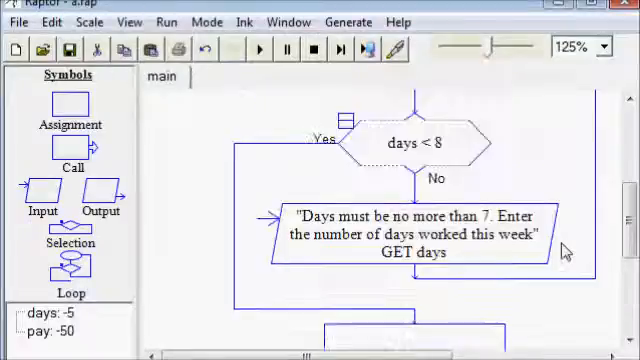
{"action": "double_click", "coordinate": [415, 143]}
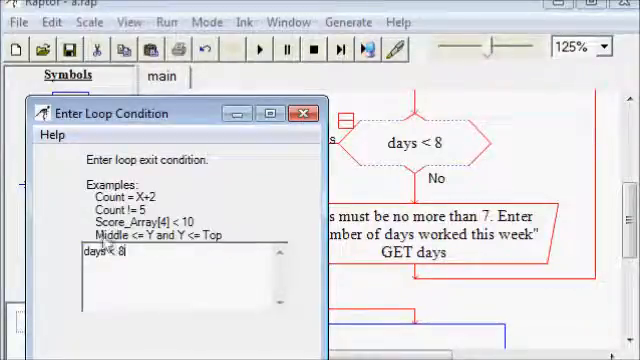
{"action": "mouse_move", "coordinate": [205, 299]}
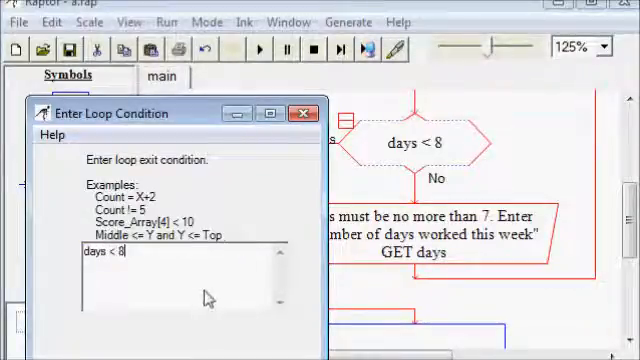
Extend the loop's exit condition to 'days < 8 and days > 0'.
{"action": "type", "text": "and"}
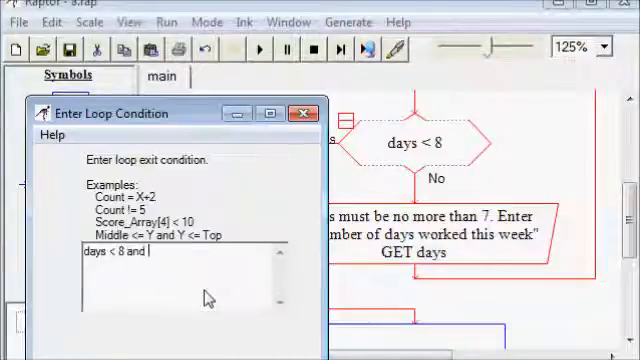
{"action": "type", "text": "days"}
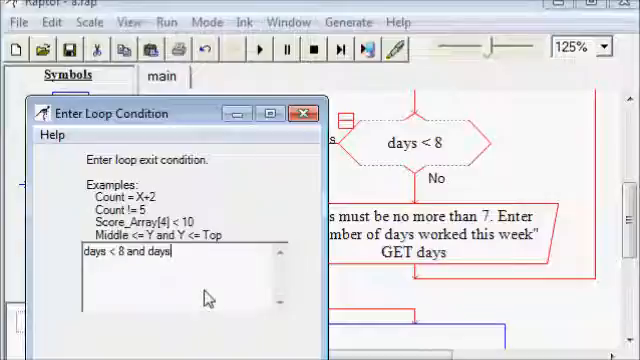
{"action": "type", "text": ">"}
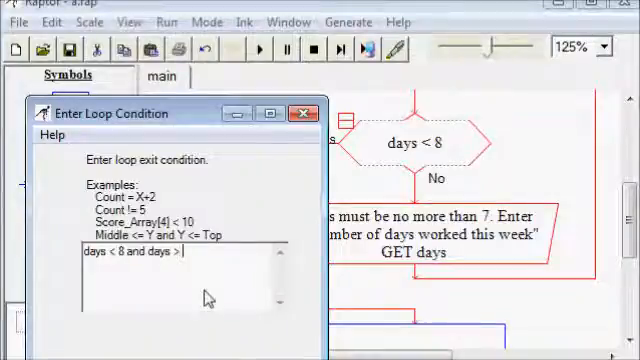
{"action": "type", "text": "0"}
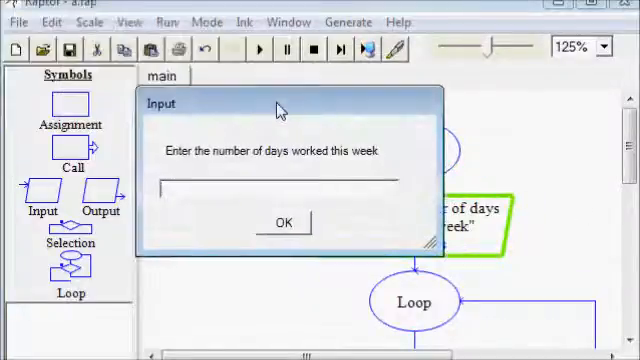
Enter -5 days and get the 'Days must be no more than 7' prompt again.
{"action": "left_click", "coordinate": [284, 221]}
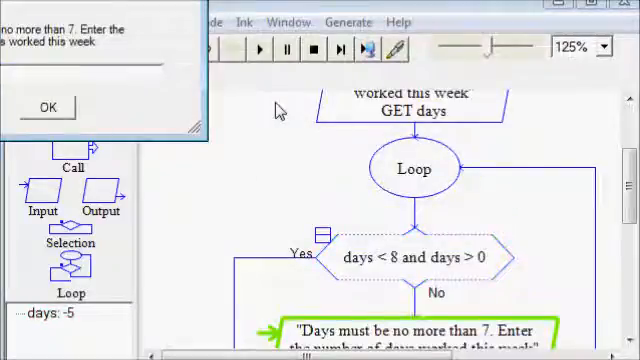
{"action": "left_click", "coordinate": [44, 108]}
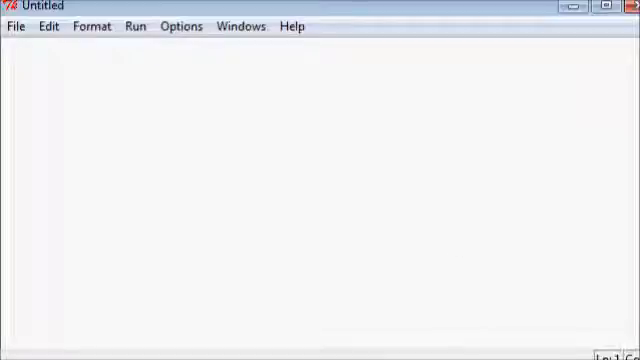
Switch back to the original pay flowchart in Raptor.
{"action": "left_click", "coordinate": [10, 355]}
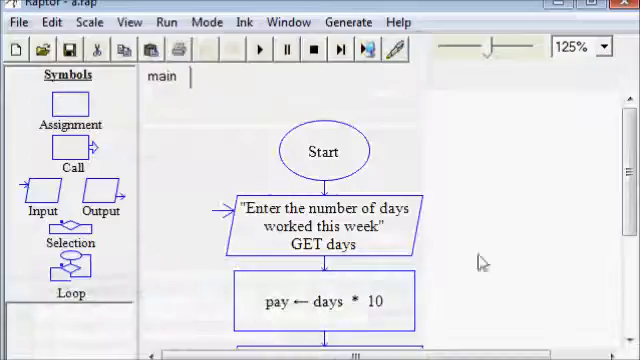
Scroll to the flowchart's Input symbol and open it to copy the prompt text.
{"action": "scroll", "scroll_direction": "down", "scroll_amount": 3}
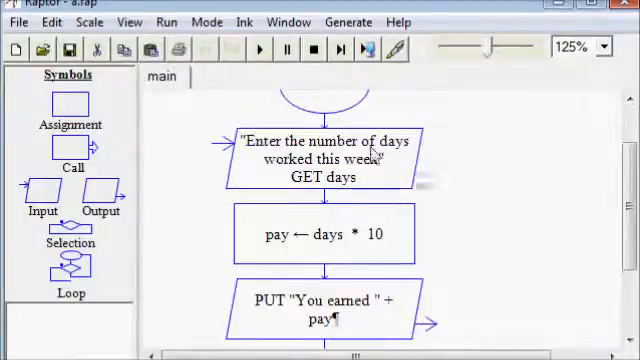
{"action": "double_click", "coordinate": [320, 160]}
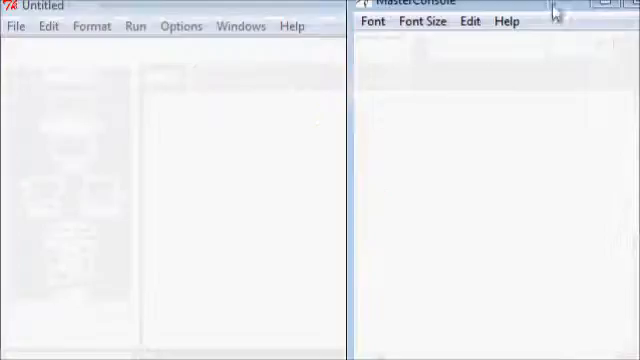
Paste the days prompt into the script as the 'days =' line.
{"action": "right_click", "coordinate": [230, 120]}
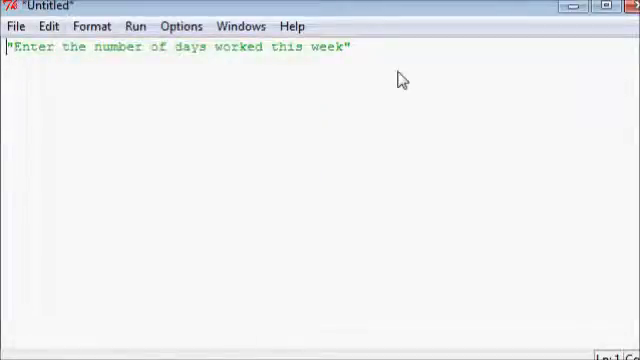
{"action": "type", "text": "days"}
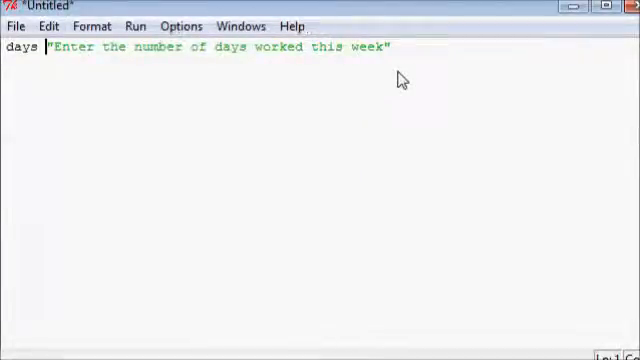
{"action": "type", "text": "="}
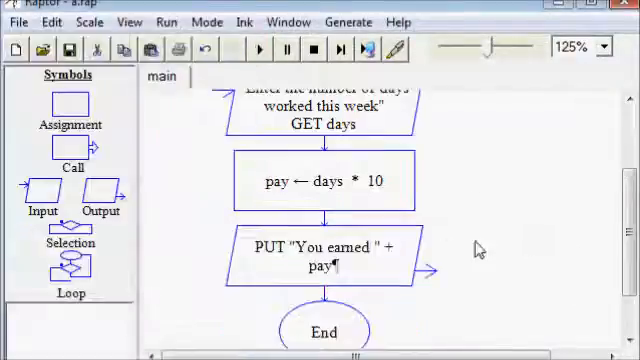
Add 'pay = days * 10' and print "You earned " + str(pay).
{"action": "double_click", "coordinate": [322, 258]}
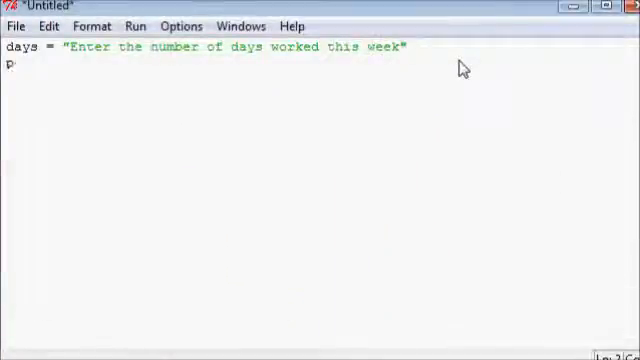
{"action": "type", "text": "ay ="}
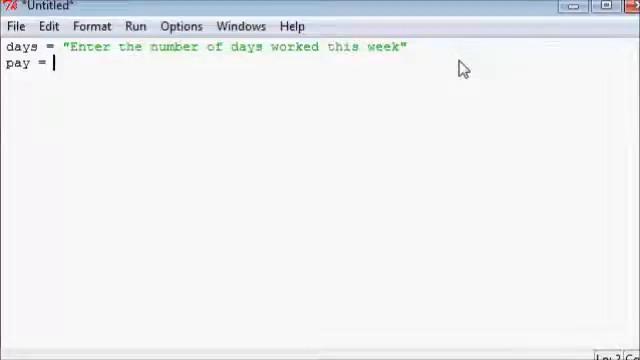
{"action": "type", "text": "days * 10"}
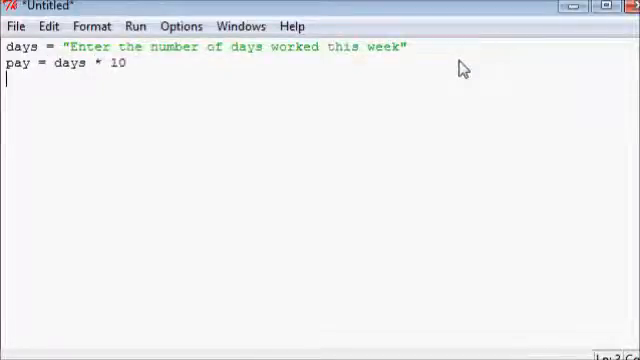
{"action": "type", "text": "print"}
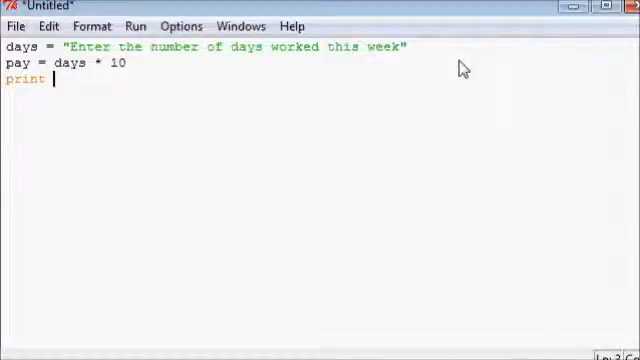
{"action": "type", "text": "\"You earned \" + pay"}
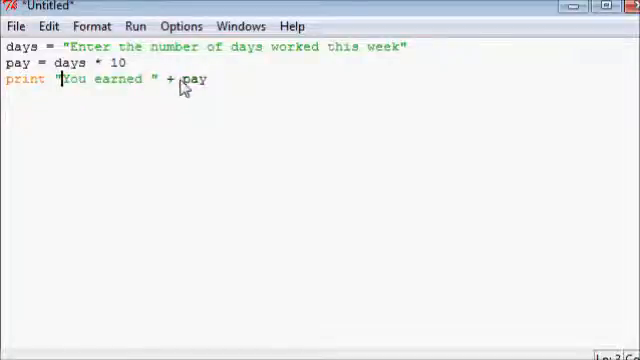
{"action": "type", "text": "str("}
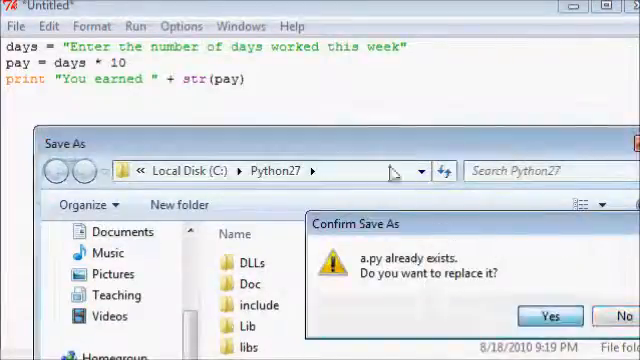
Confirm overwriting the existing a.py file.
{"action": "left_click", "coordinate": [548, 316]}
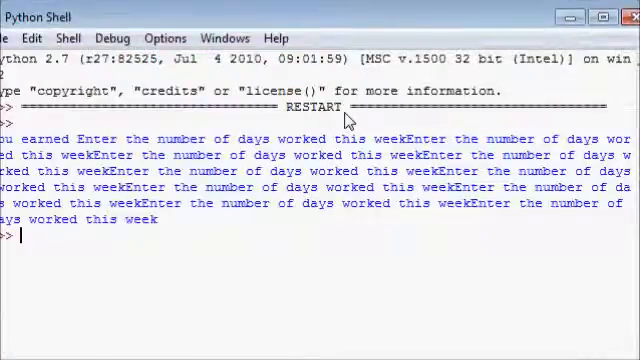
{"action": "mouse_move", "coordinate": [355, 110]}
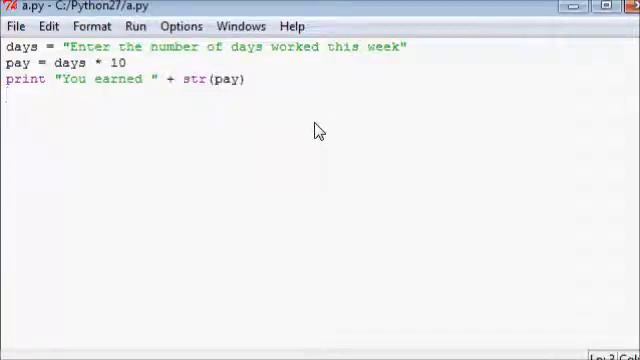
{"action": "mouse_move", "coordinate": [67, 47]}
{"action": "type", "text": "input("}
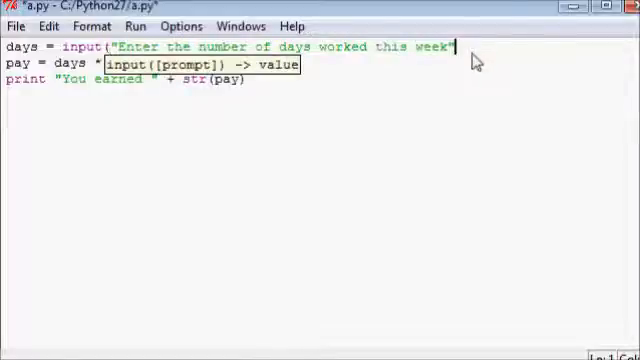
Enter 10 in the IDLE script while completing the days input line.
{"action": "type", "text": "10"}
{"action": "type", "text": ")"}
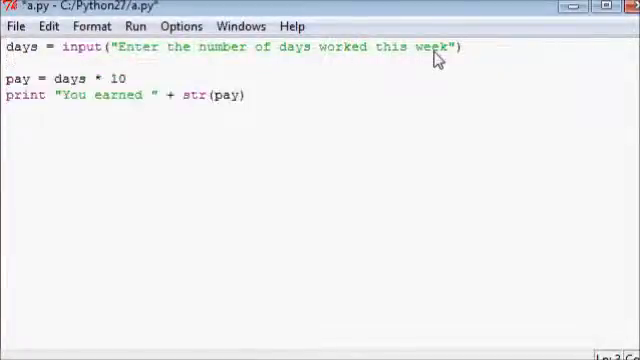
Write a while loop whose body re-asks days = input("Enter the number of days worked this week").
{"action": "type", "text": "while"}
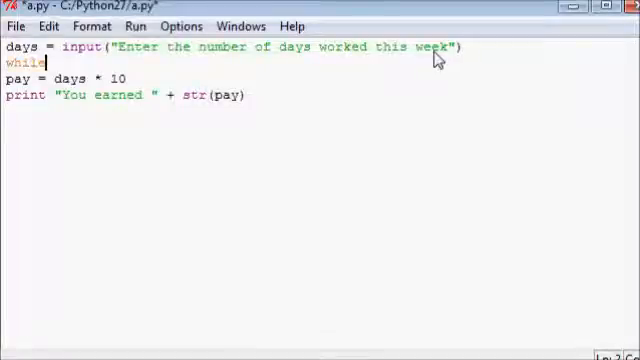
{"action": "type", "text": "day"}
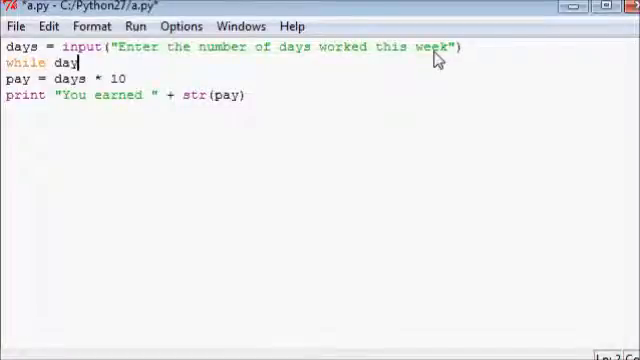
{"action": "type", "text": "s"}
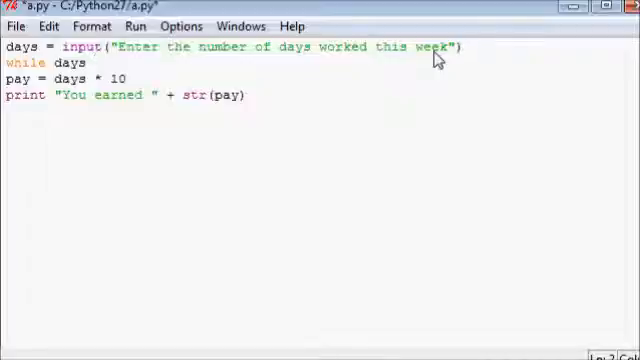
{"action": "type", "text": "<"}
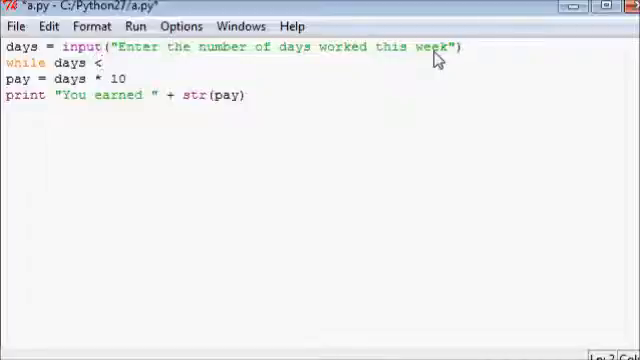
{"action": "type", "text": "5"}
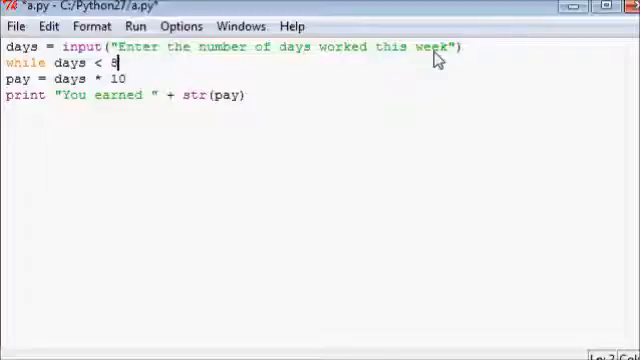
{"action": "key", "text": "Return"}
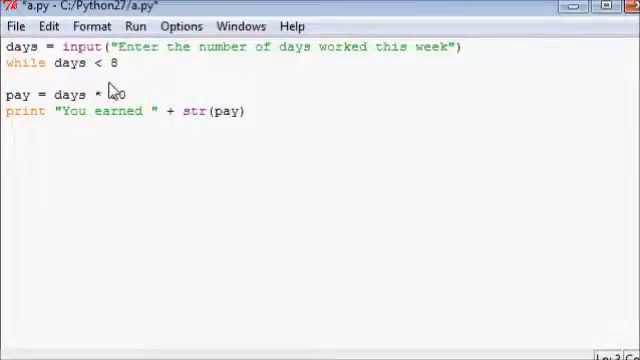
{"action": "type", "text": "days = input(\"Enter the number of days worked this week\")"}
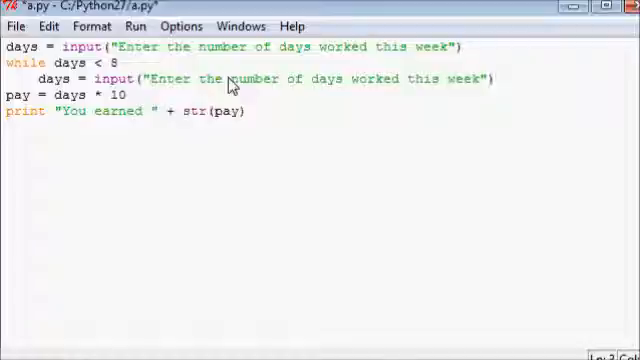
Correct the loop condition to 'while days > 7'.
{"action": "left_click", "coordinate": [503, 79]}
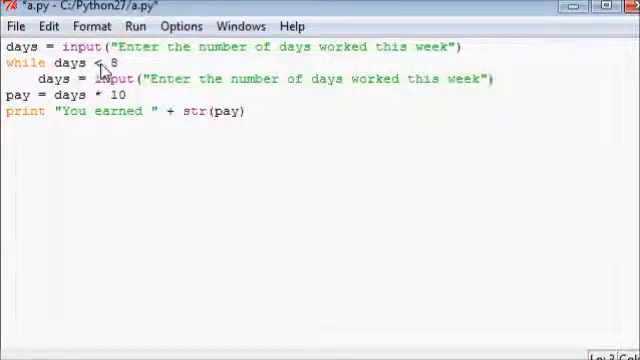
{"action": "mouse_move", "coordinate": [368, 67]}
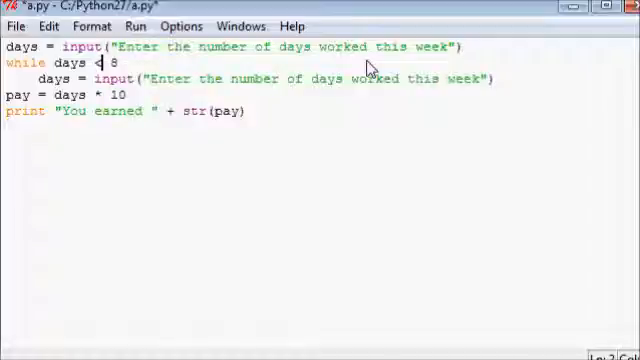
{"action": "type", "text": ">"}
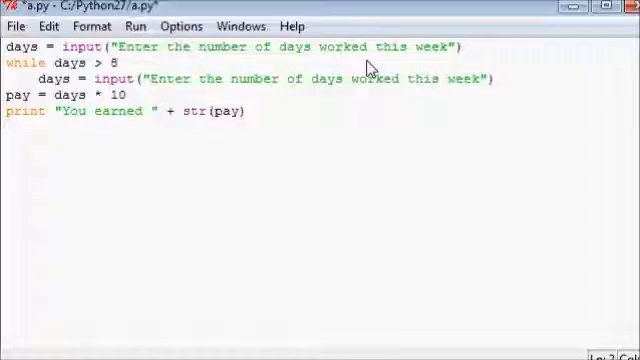
{"action": "type", "text": "7:"}
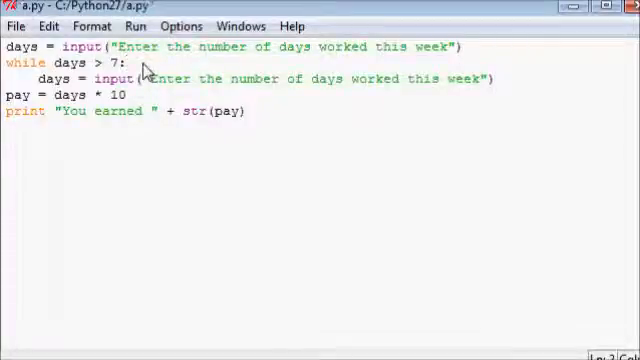
Run the saved script, entering 5 days to get "You earned 50", then entering 55.
{"action": "left_click", "coordinate": [127, 26]}
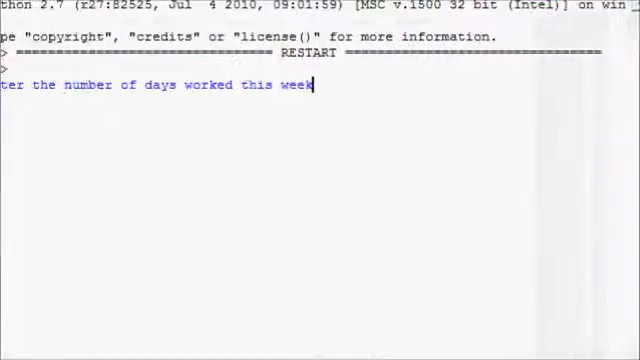
{"action": "type", "text": "5"}
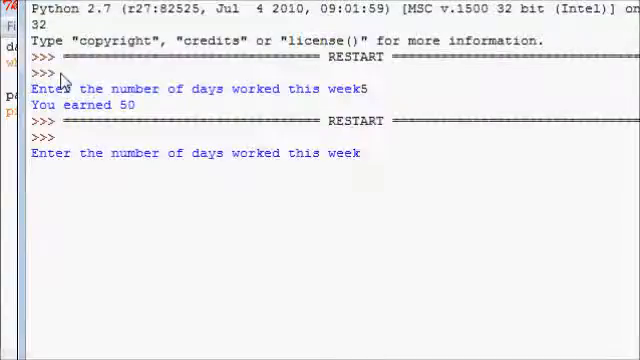
{"action": "type", "text": "55"}
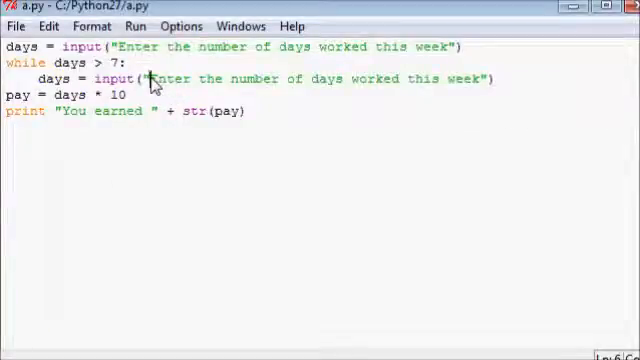
Prefix the loop's input prompt with 'Days must be between 0 and 7.'.
{"action": "type", "text": "Day"}
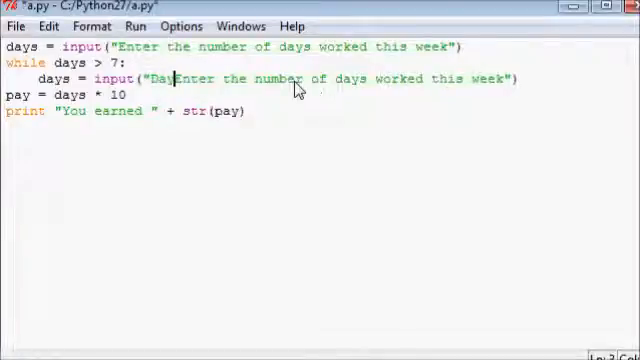
{"action": "type", "text": "s"}
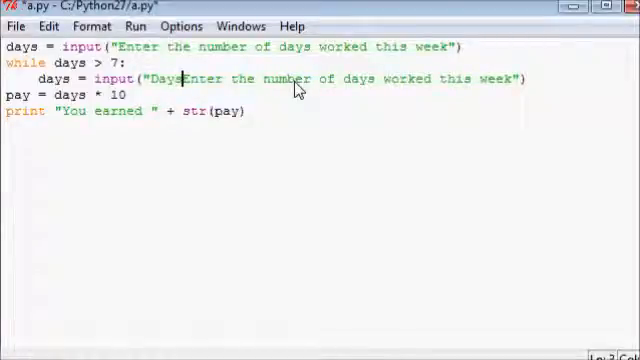
{"action": "type", "text": "must be between 0 and 7."}
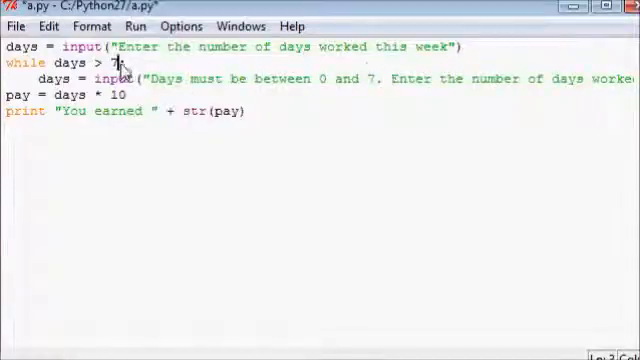
{"action": "mouse_move", "coordinate": [368, 70]}
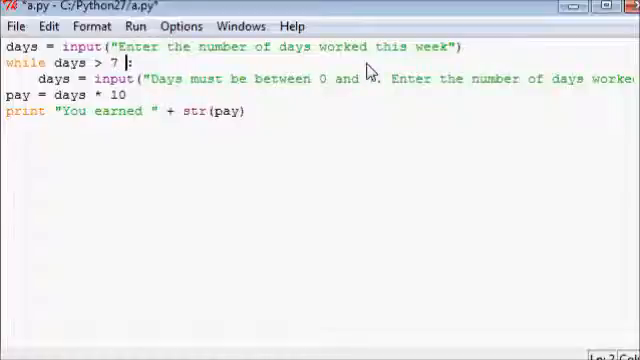
Add 'or days < 0' to the while condition, then enter 4 days to earn 40.
{"action": "type", "text": "or days"}
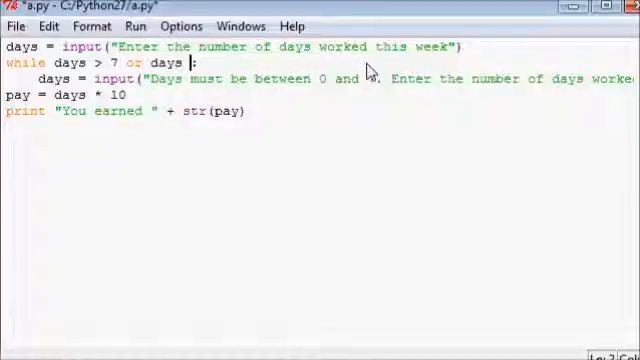
{"action": "type", "text": "< 0"}
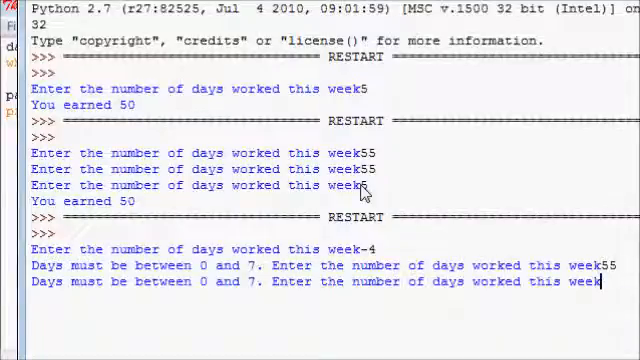
{"action": "key", "text": "Return"}
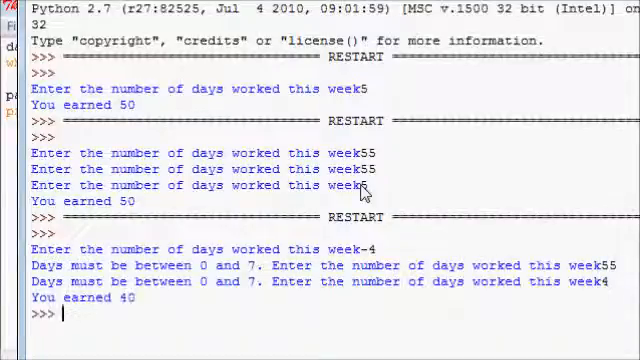